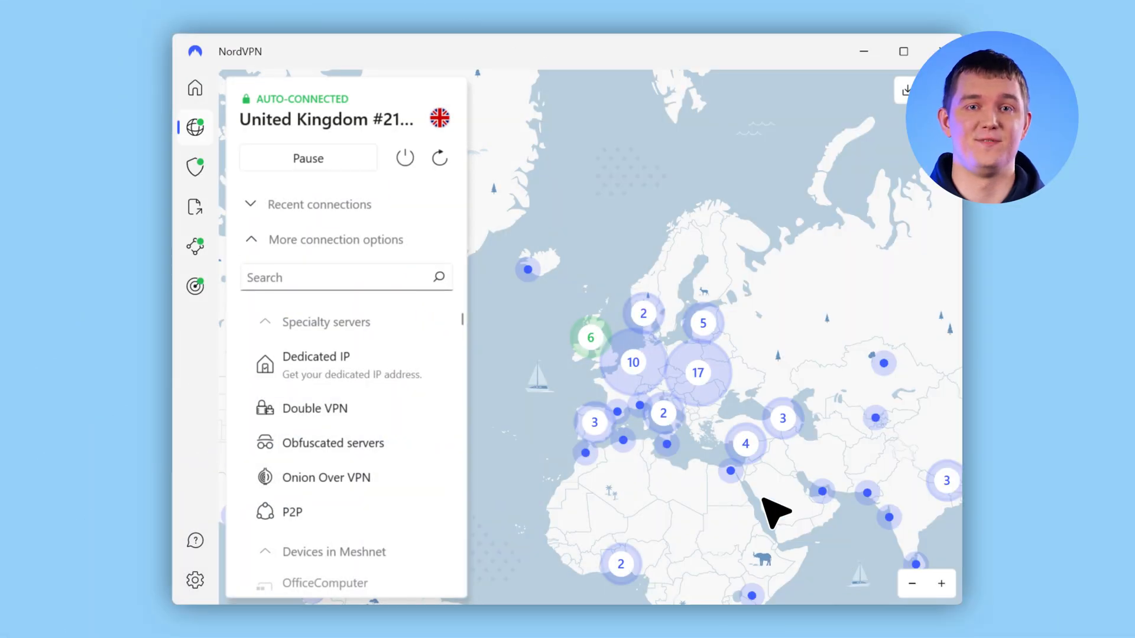
Step: Search for 'Isle of Man' and select the Isle of Man (Douglas - Virtual) location
type("Isle of Man")
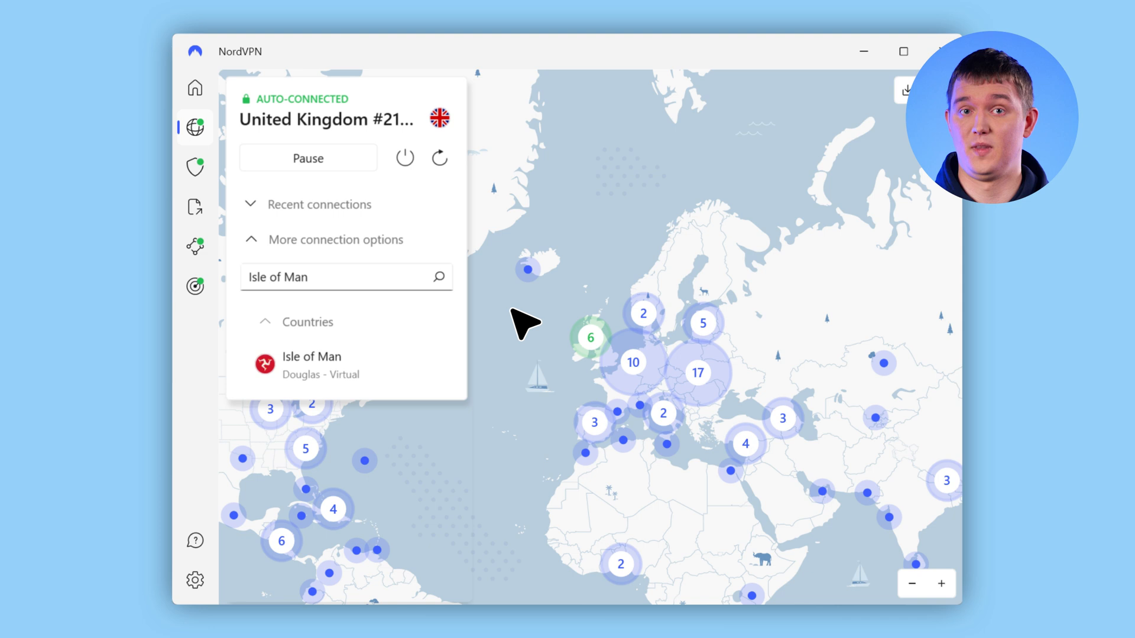
left_click(310, 366)
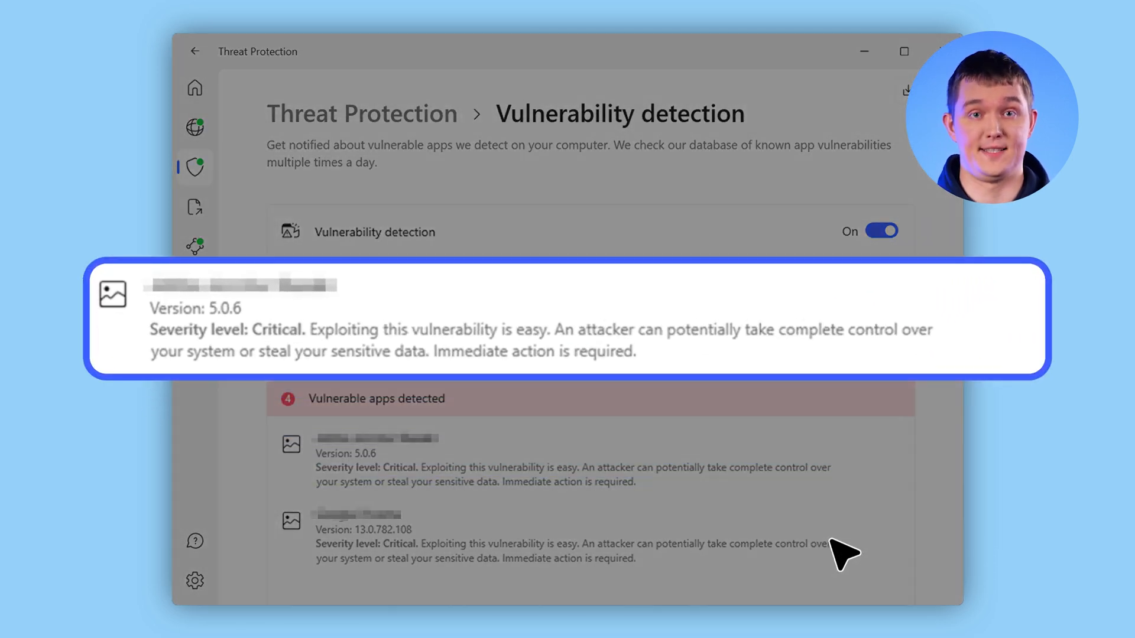
mouse_move(606, 358)
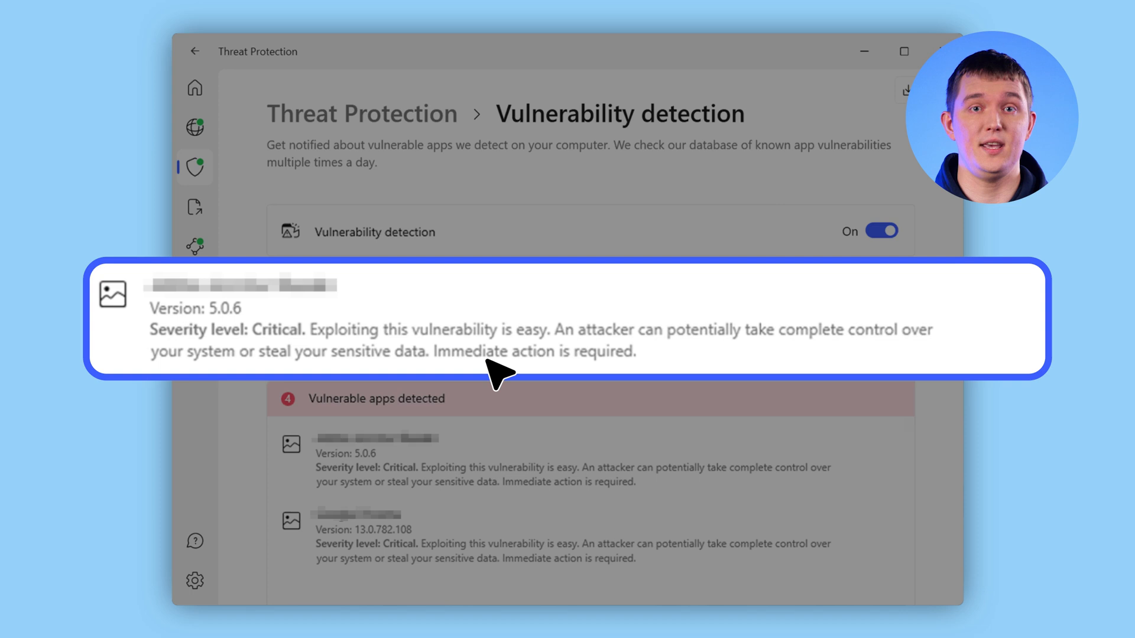
mouse_move(434, 376)
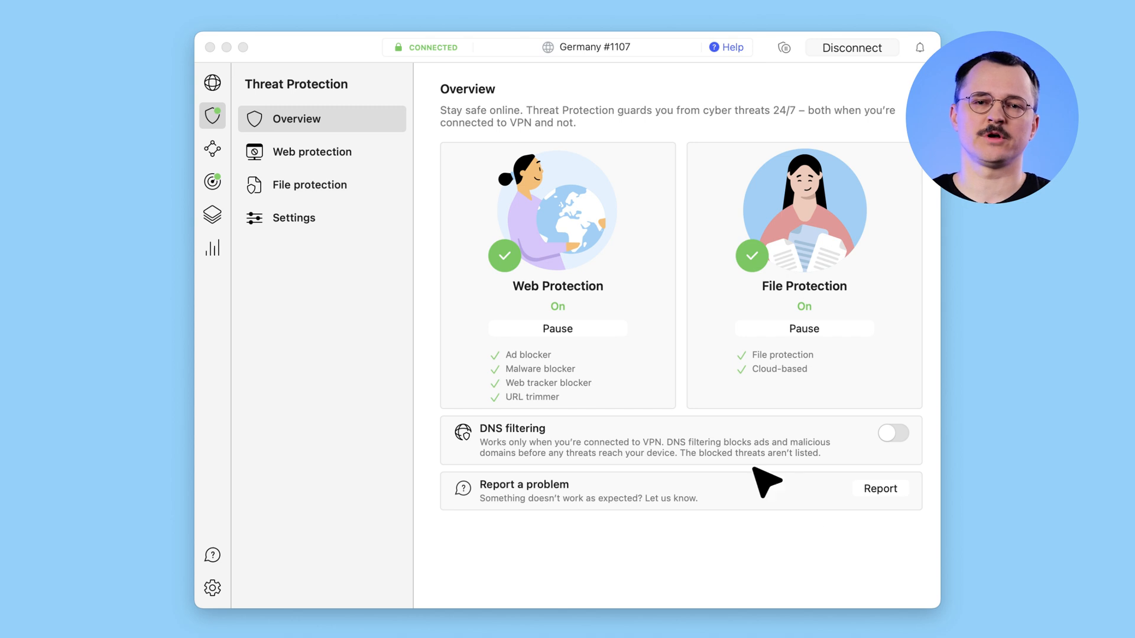
Step: Pause Web Protection for 5 minutes, leaving File Protection on
left_click(556, 327)
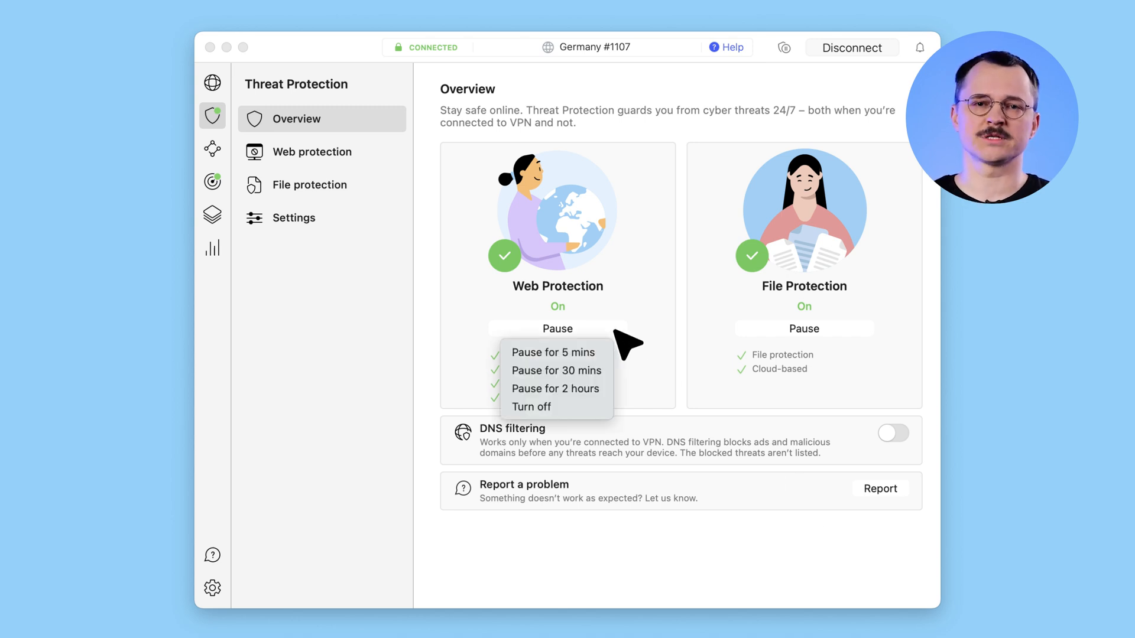
mouse_move(554, 352)
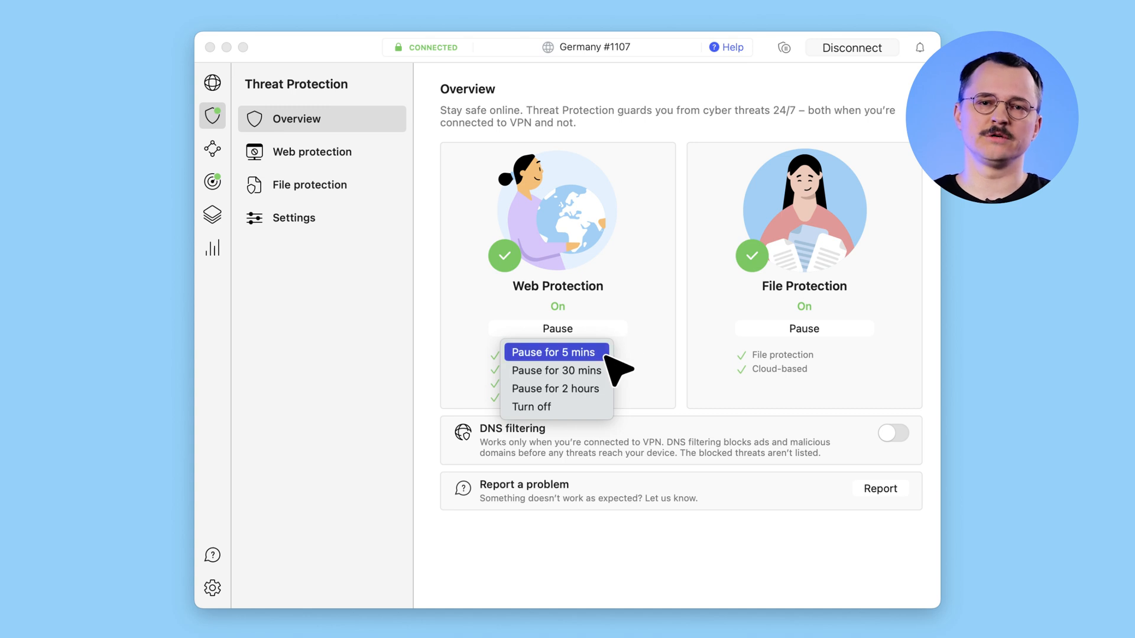
left_click(553, 352)
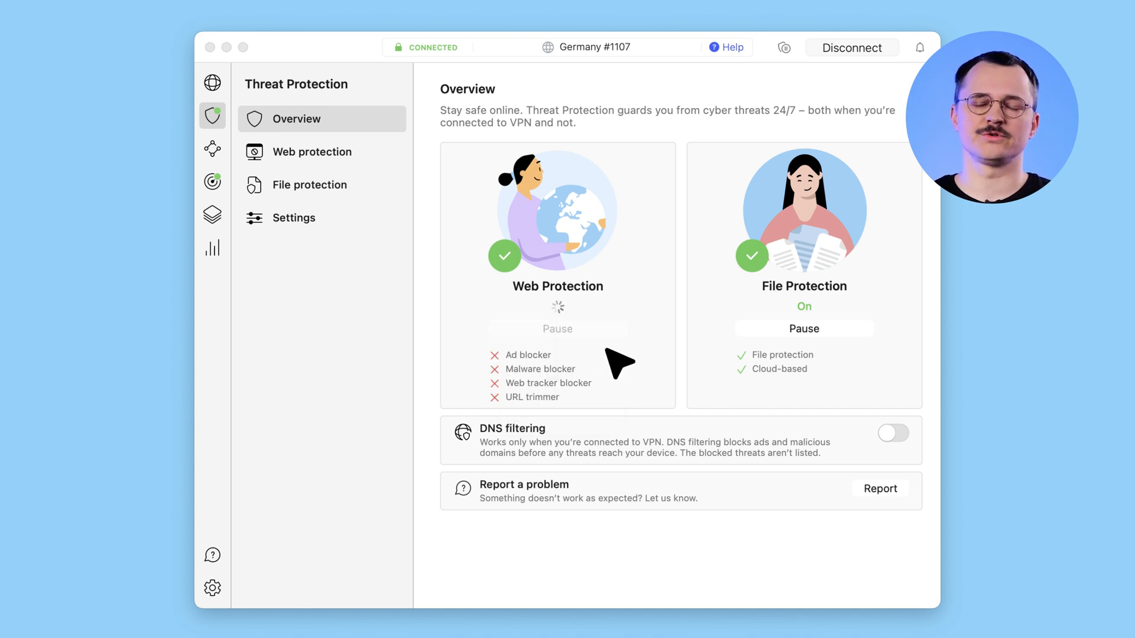
left_click(557, 329)
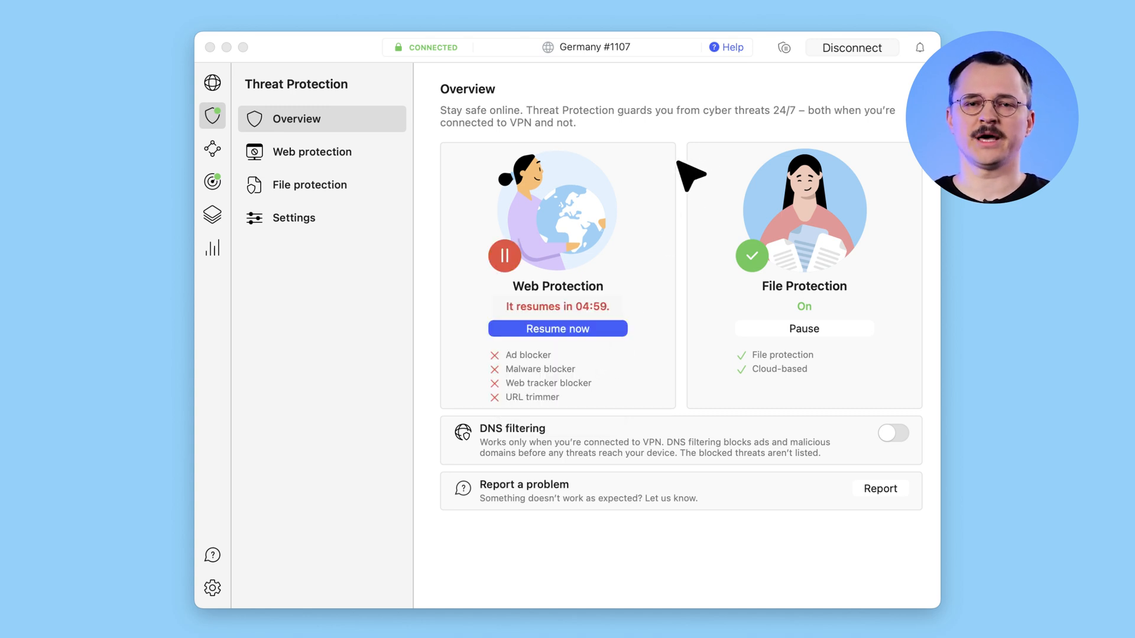
mouse_move(694, 361)
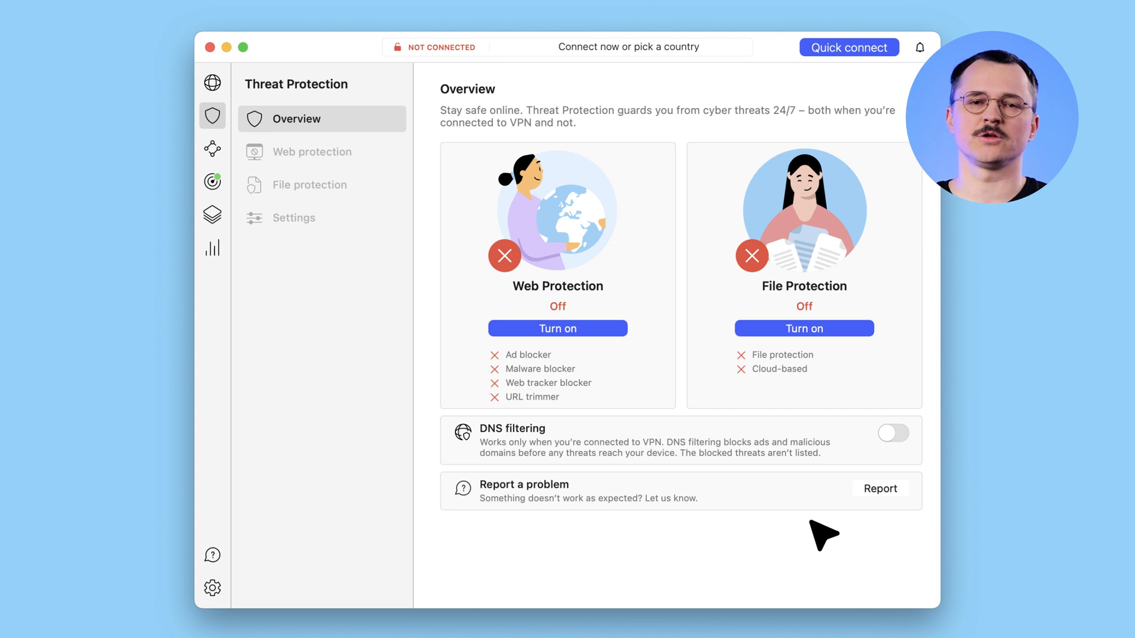
Step: Turn Web Protection and File Protection back on with DNS filtering enabled
left_click(557, 328)
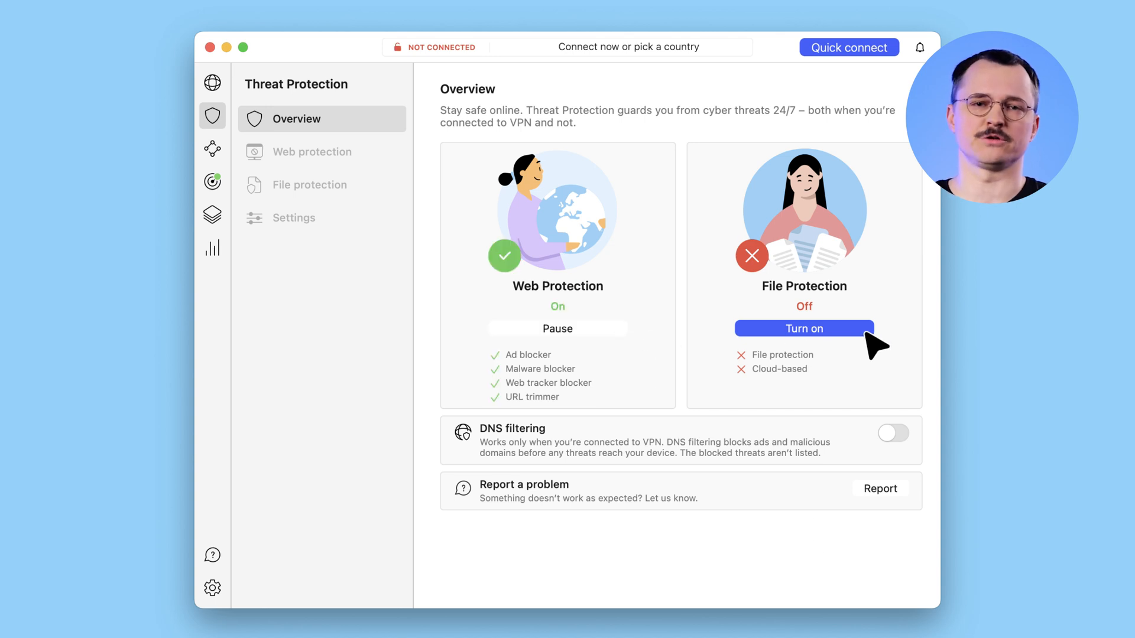
left_click(804, 329)
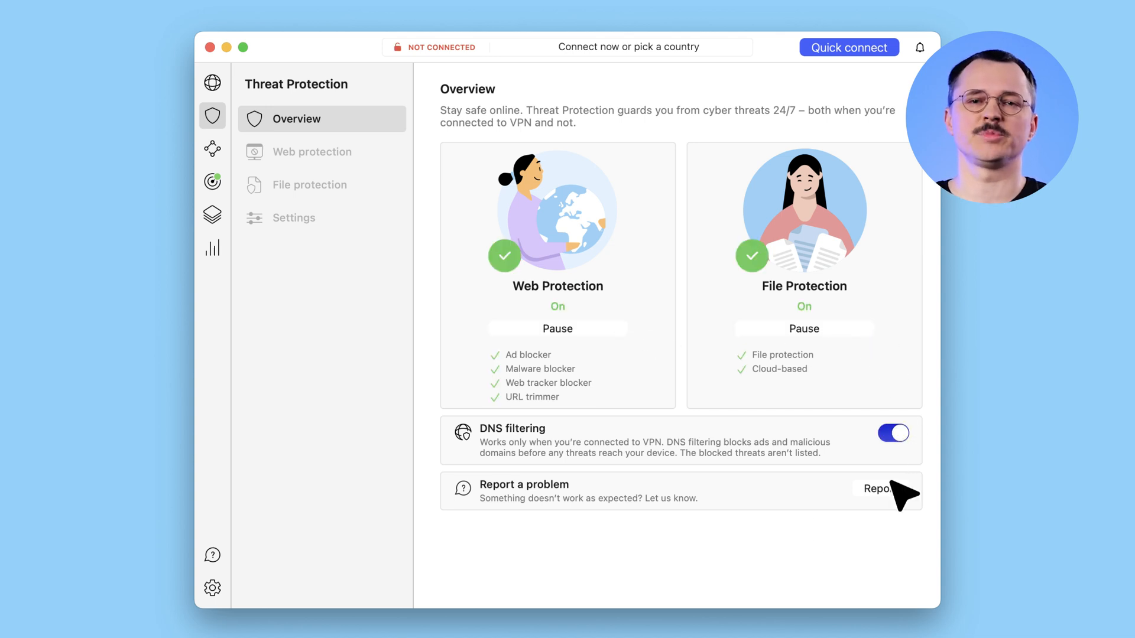